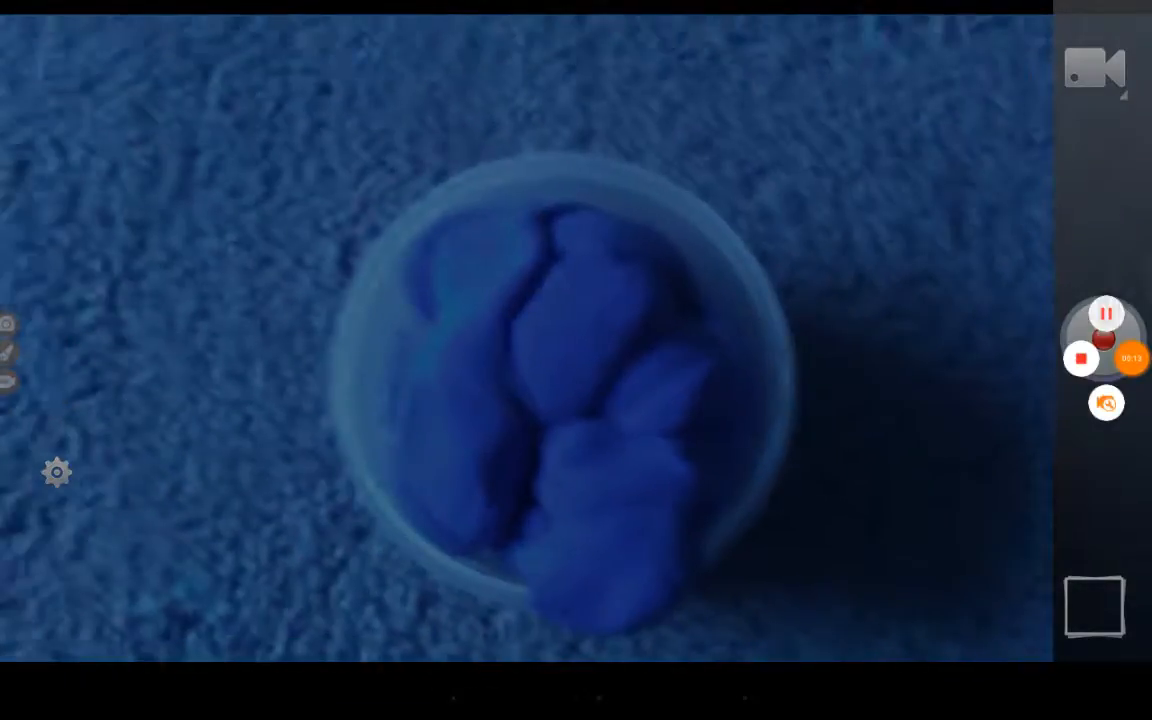
Step: Stop recording to save the first clip of the blue putty in its tub
left_click(1106, 313)
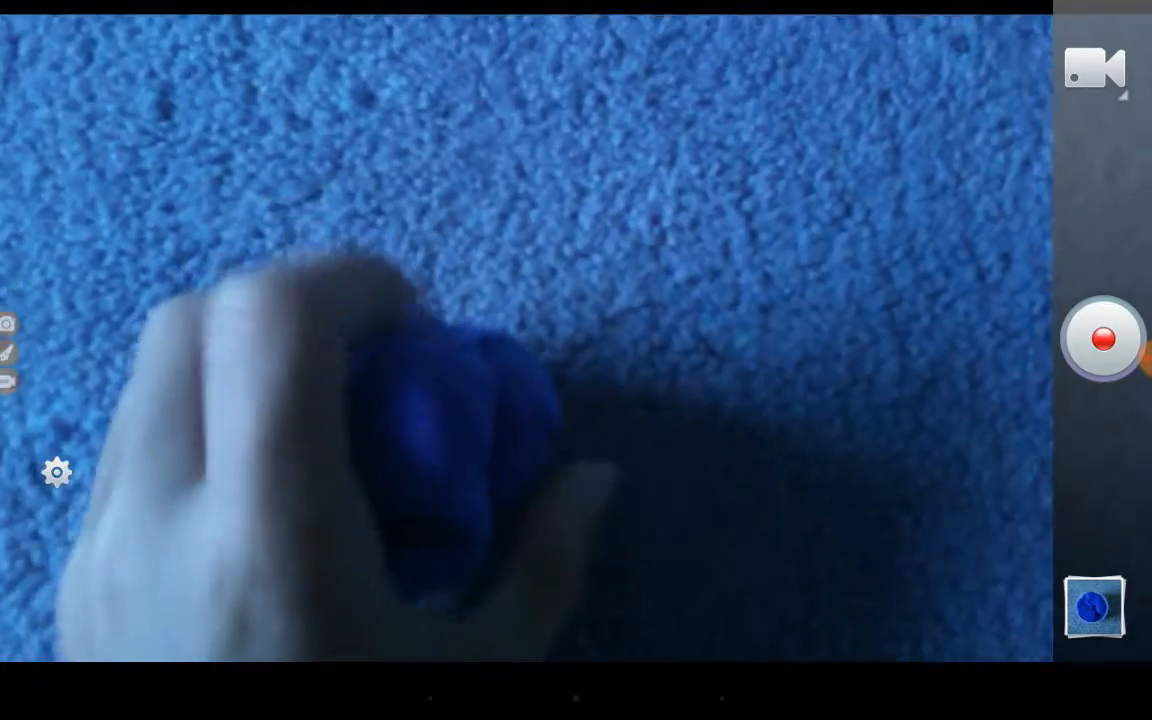
Step: Begin filming the blue putty smiley face laid out on the carpet
left_click(1103, 338)
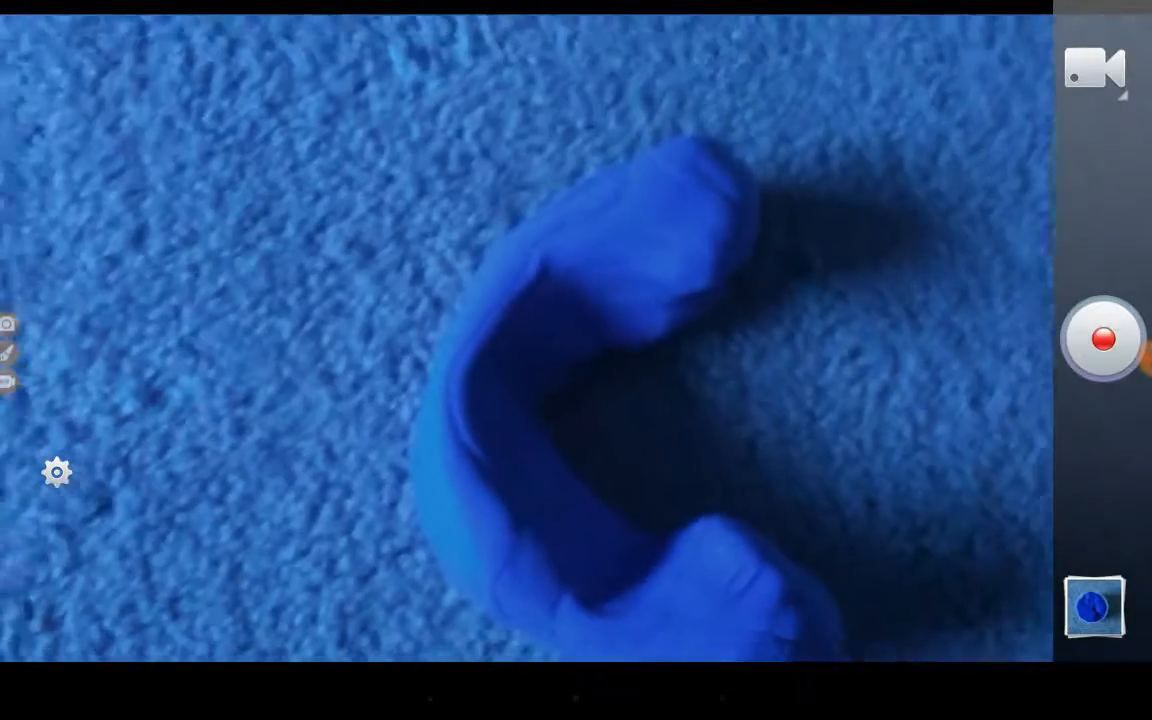
left_click(1103, 337)
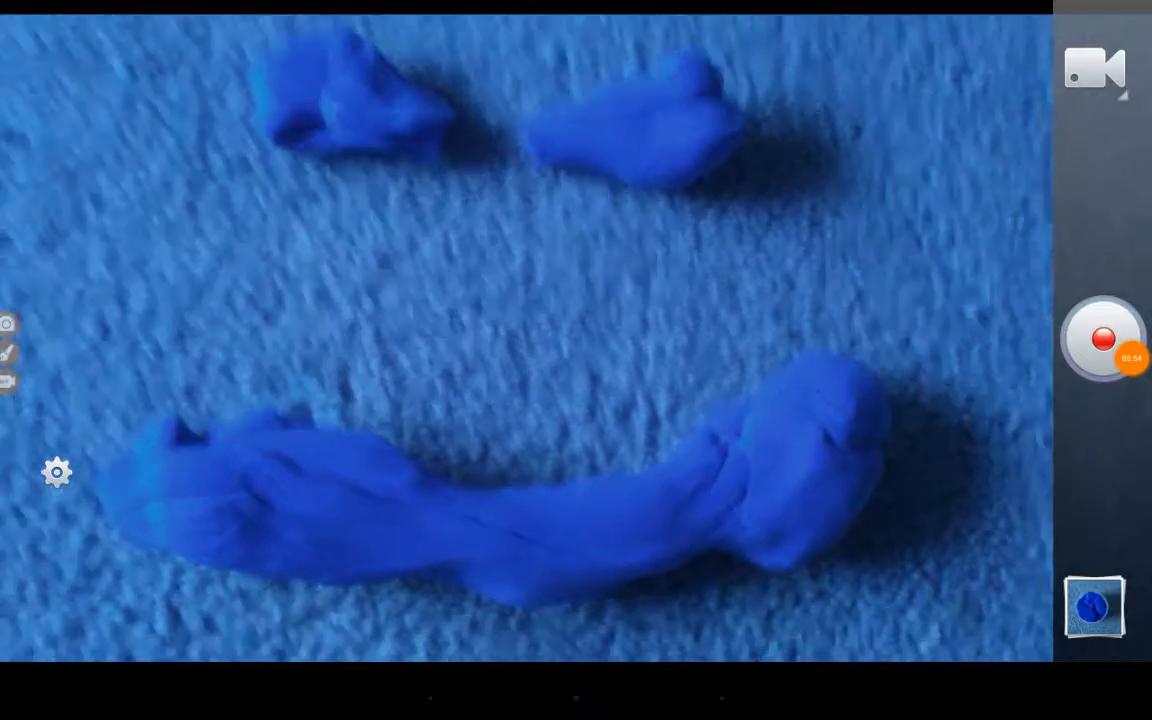